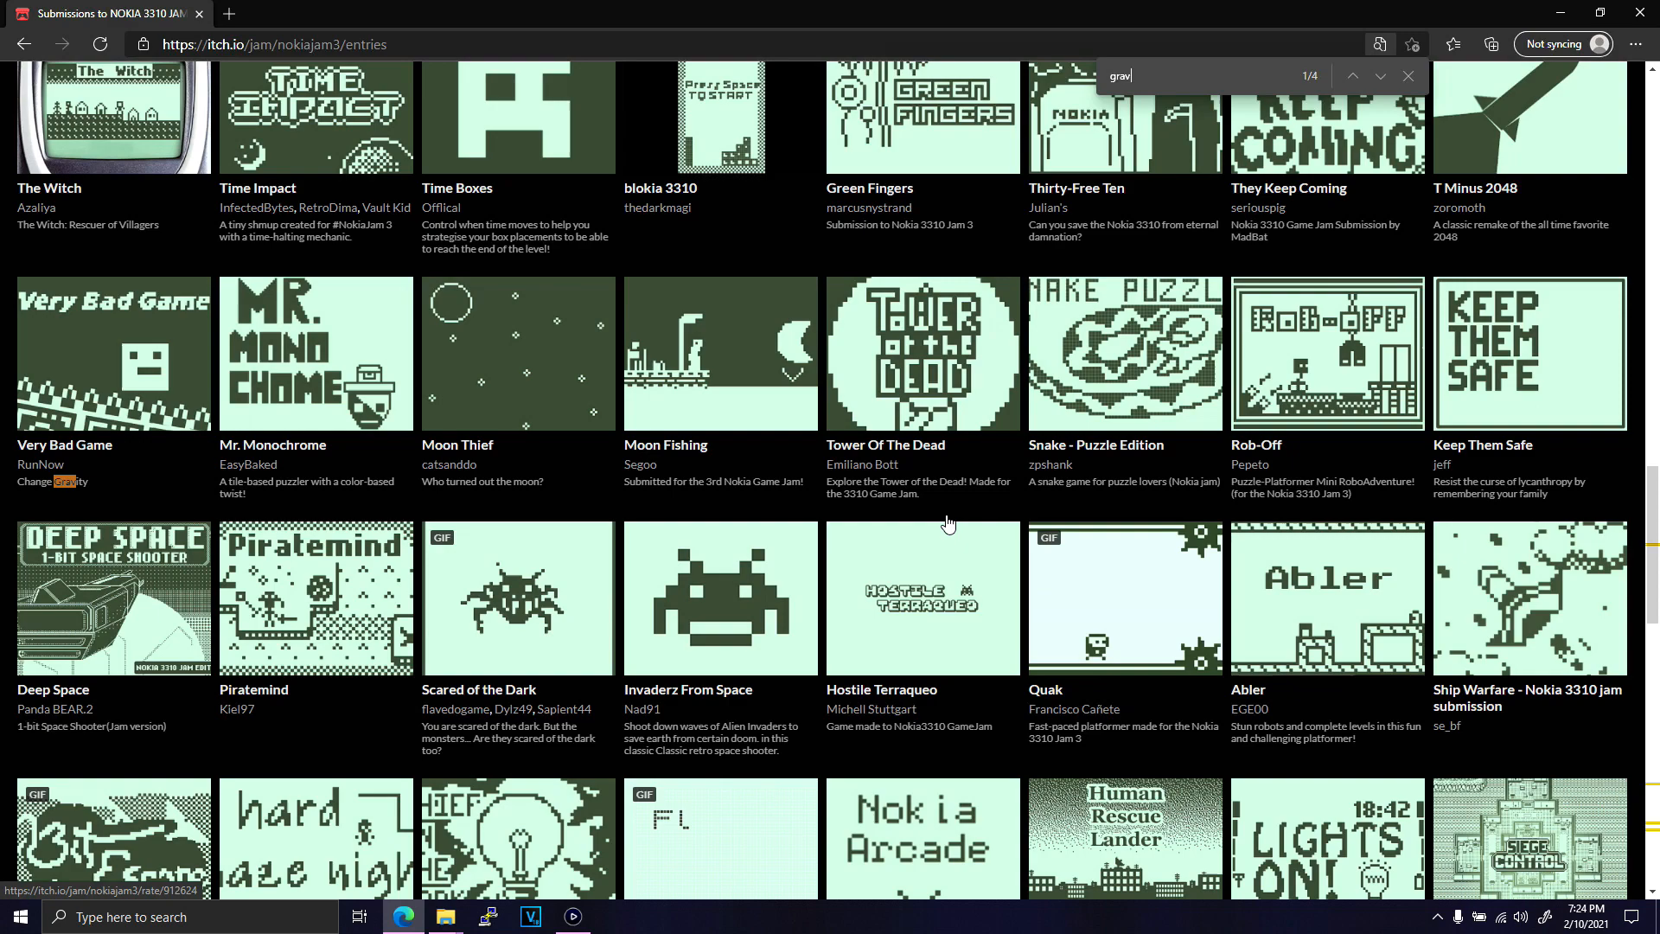
# Leave the itch.io Nokia 3310 jam page for the Godot editor showing World.tscn
pyautogui.click(613, 917)
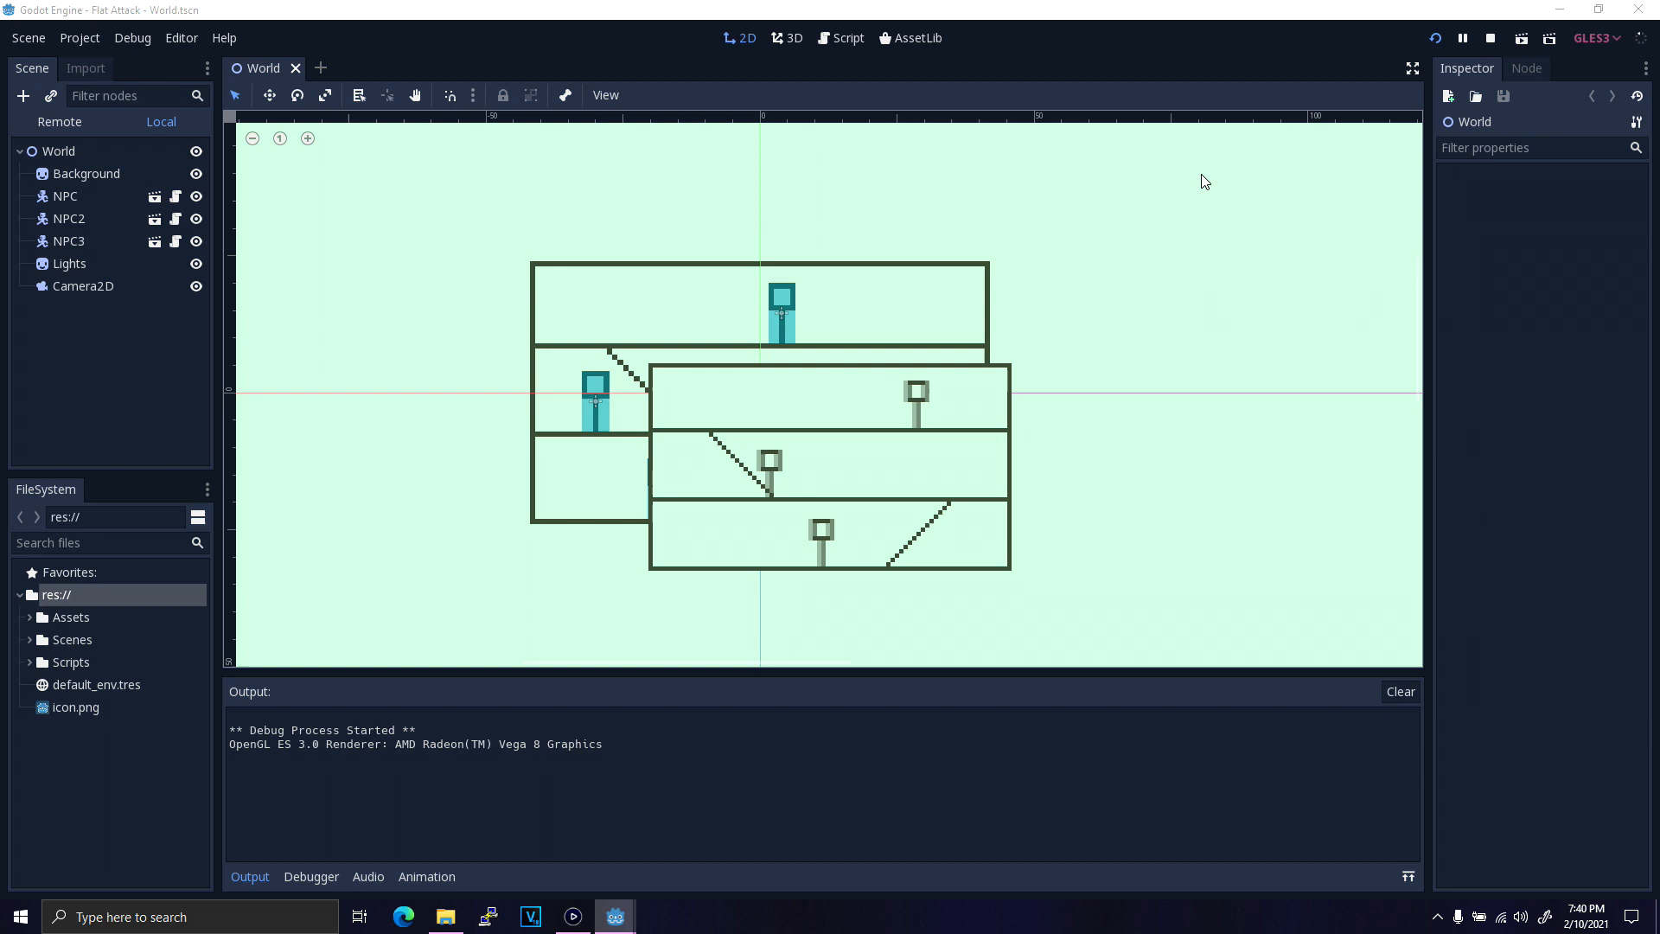